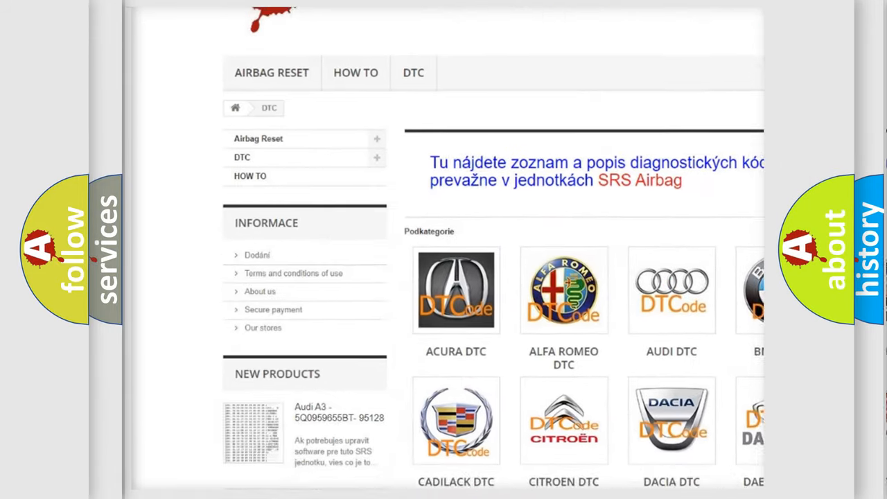
{"action": "scroll", "scroll_direction": "down", "scroll_amount": 3}
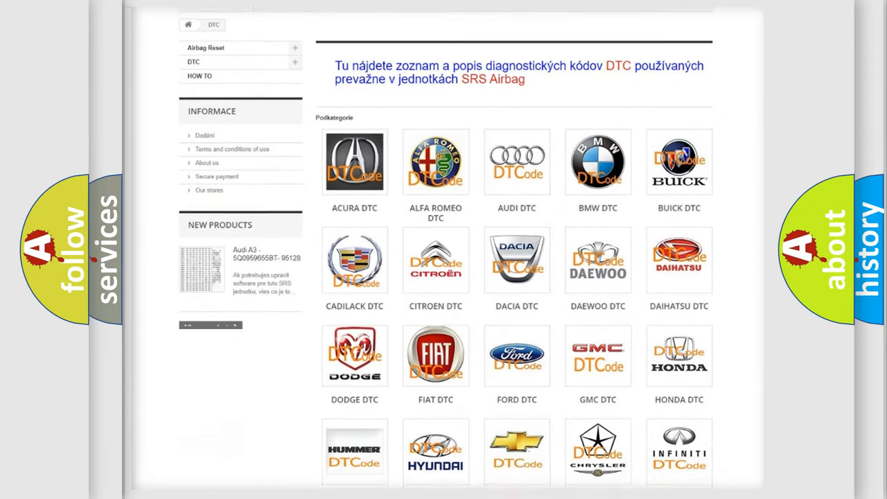
{"action": "scroll", "scroll_direction": "down", "scroll_amount": 3}
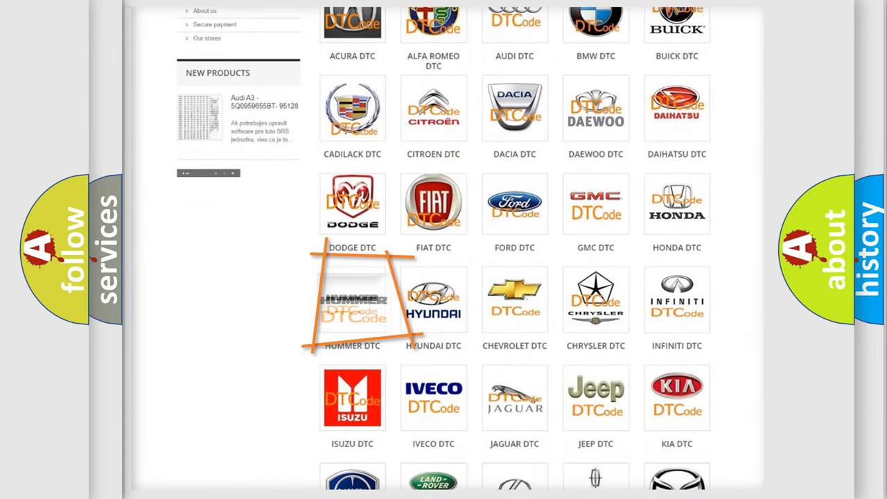